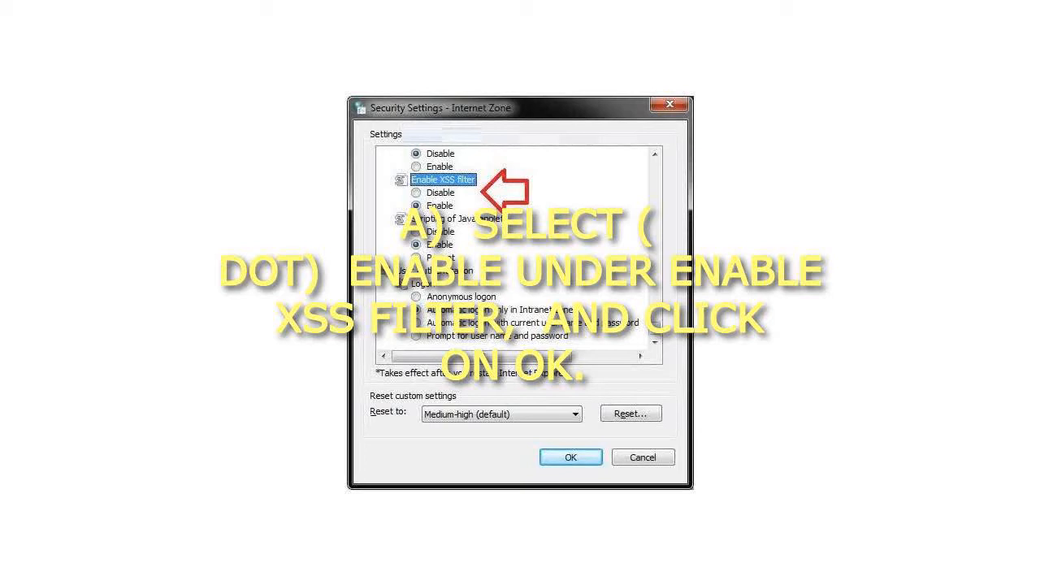
pyautogui.click(416, 205)
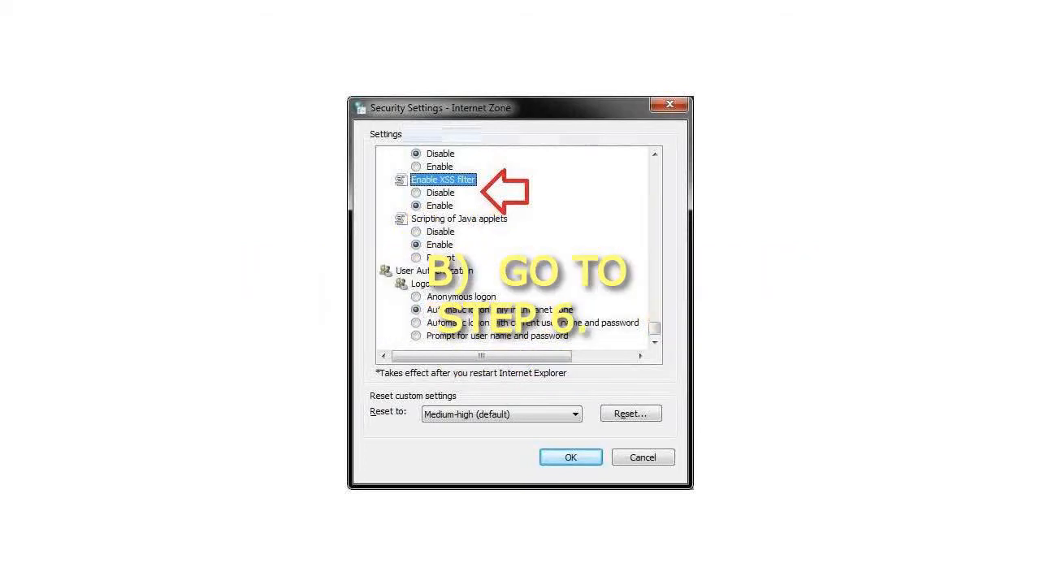